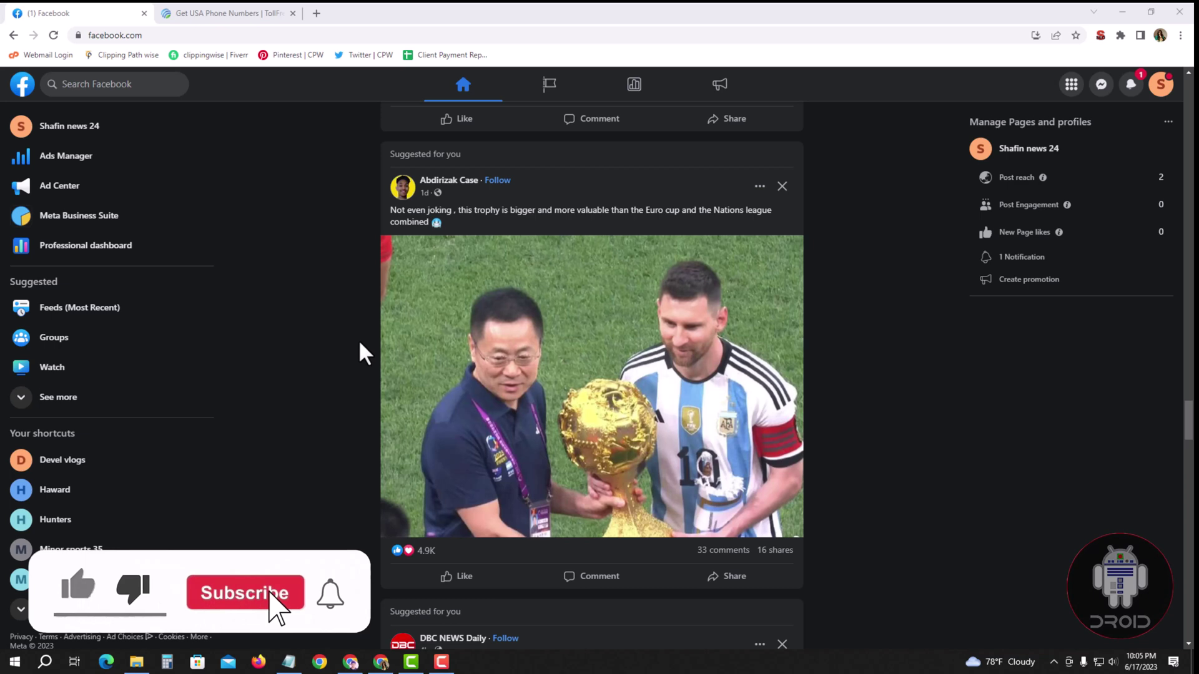
Reach the Shafin news 24 page's Edit Action Button editor showing its Call Now phone number.
click(244, 592)
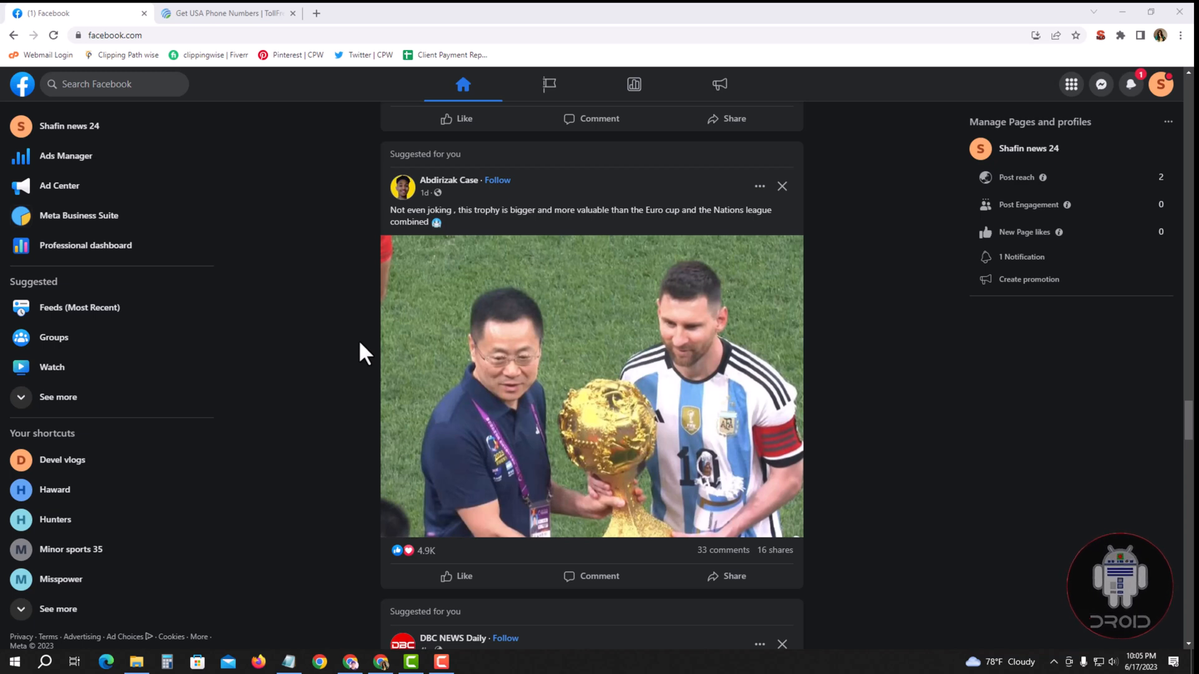
mouse_move(390, 352)
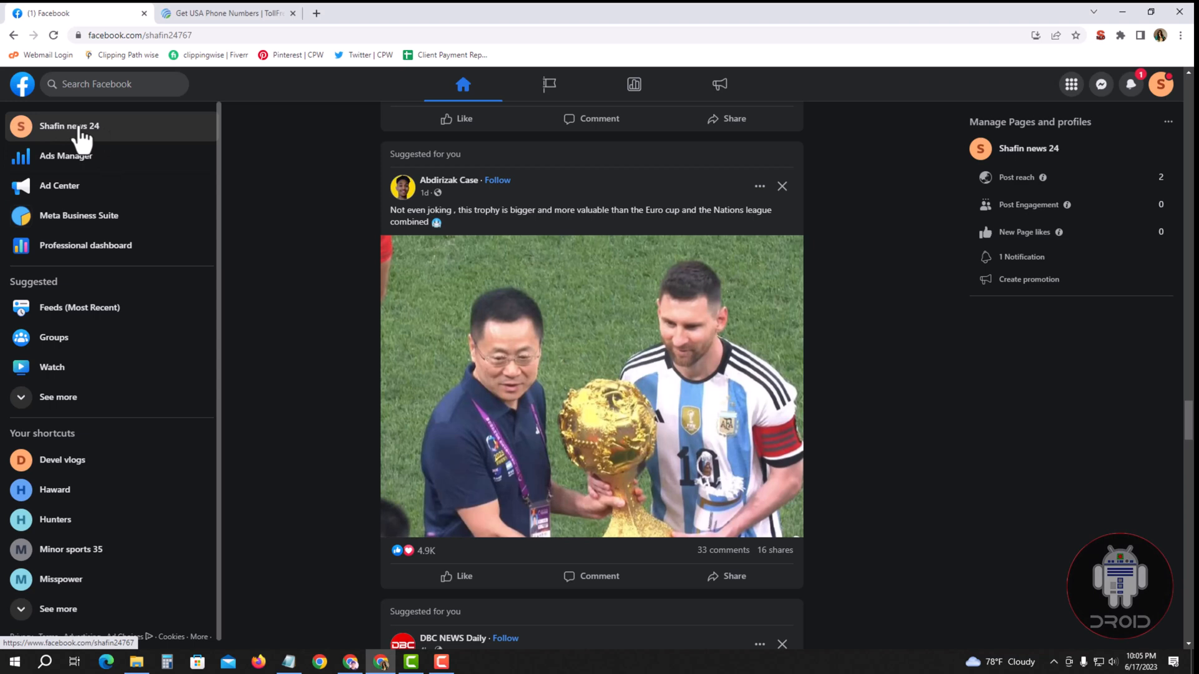
click(68, 126)
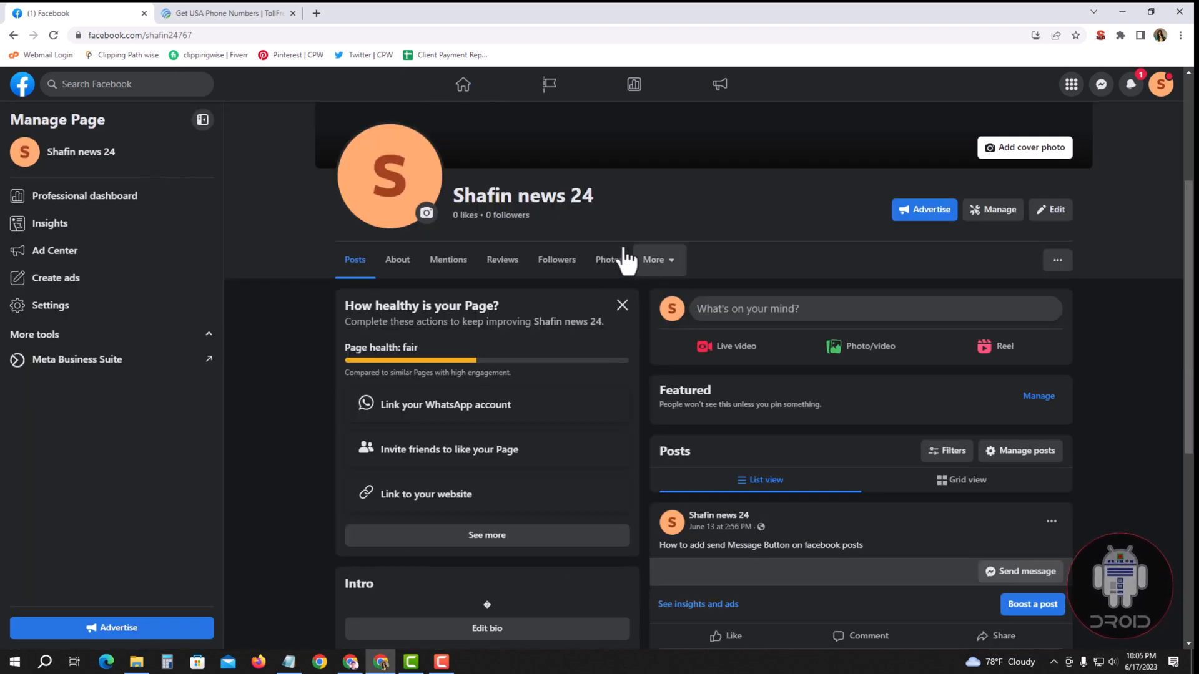
mouse_move(817, 485)
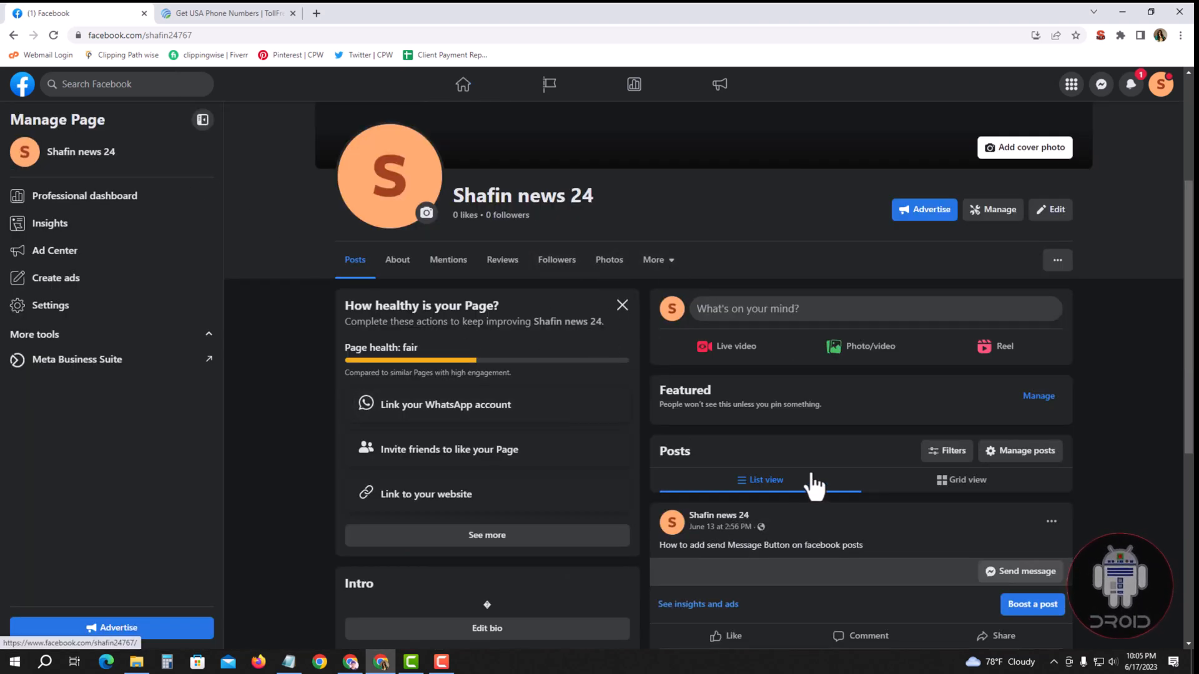
click(1057, 259)
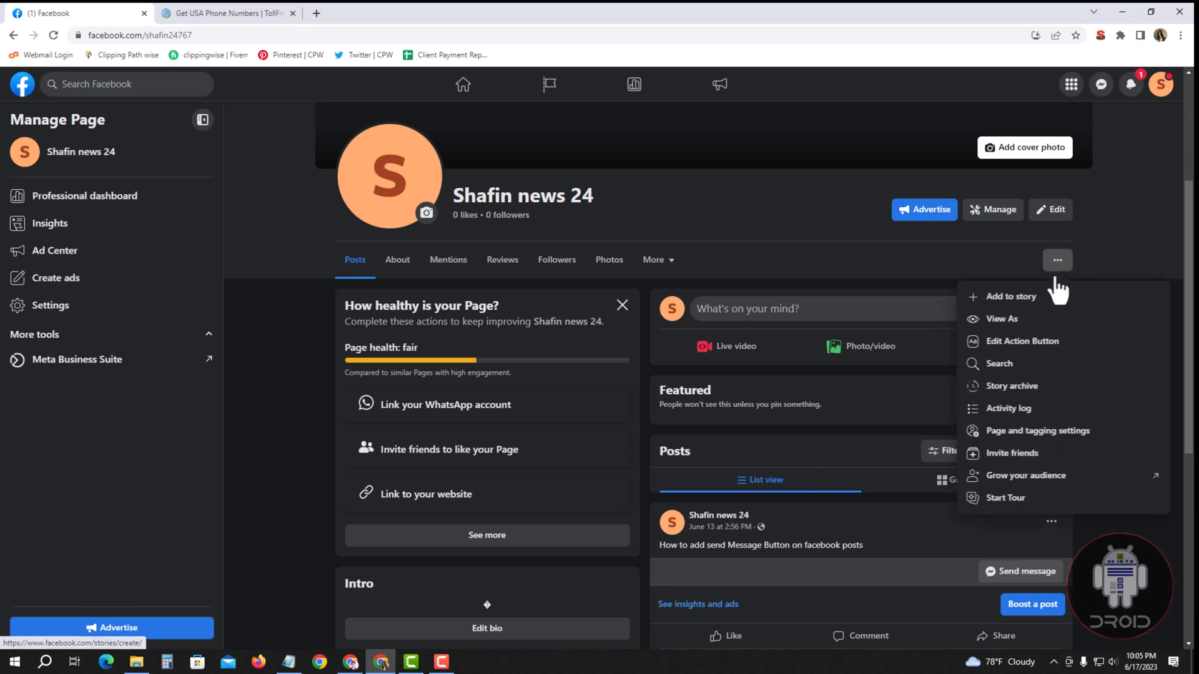
click(1023, 341)
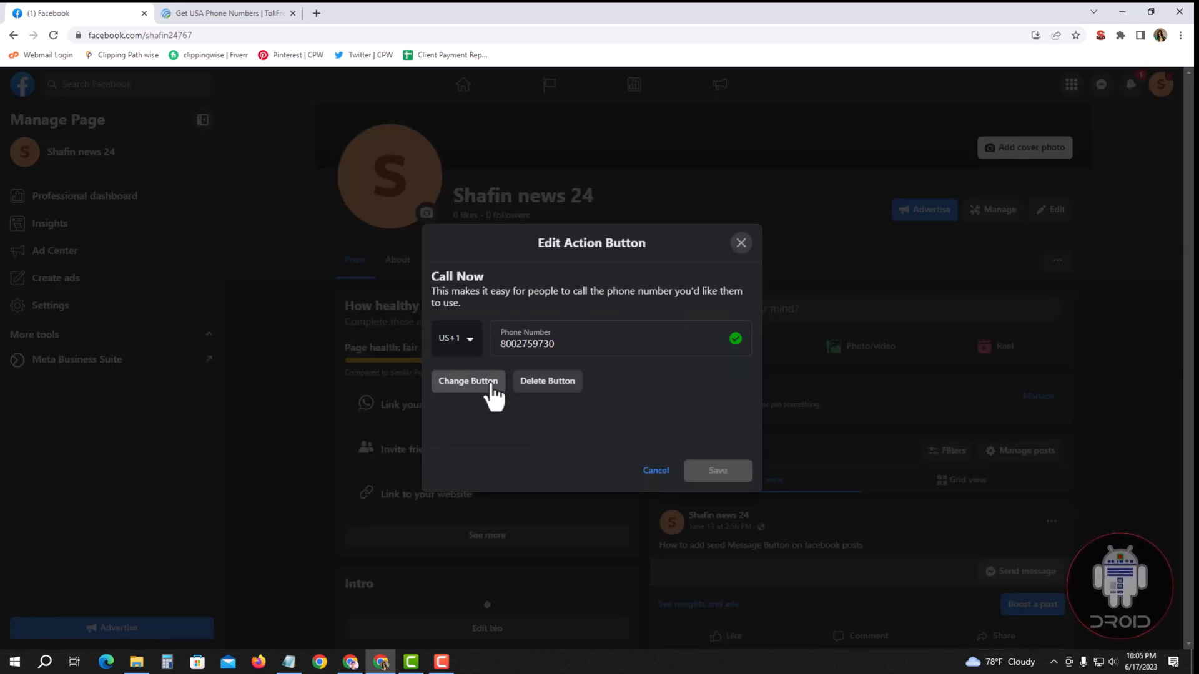
Switch the action button to Send message with Messenger as destination and save it.
click(468, 381)
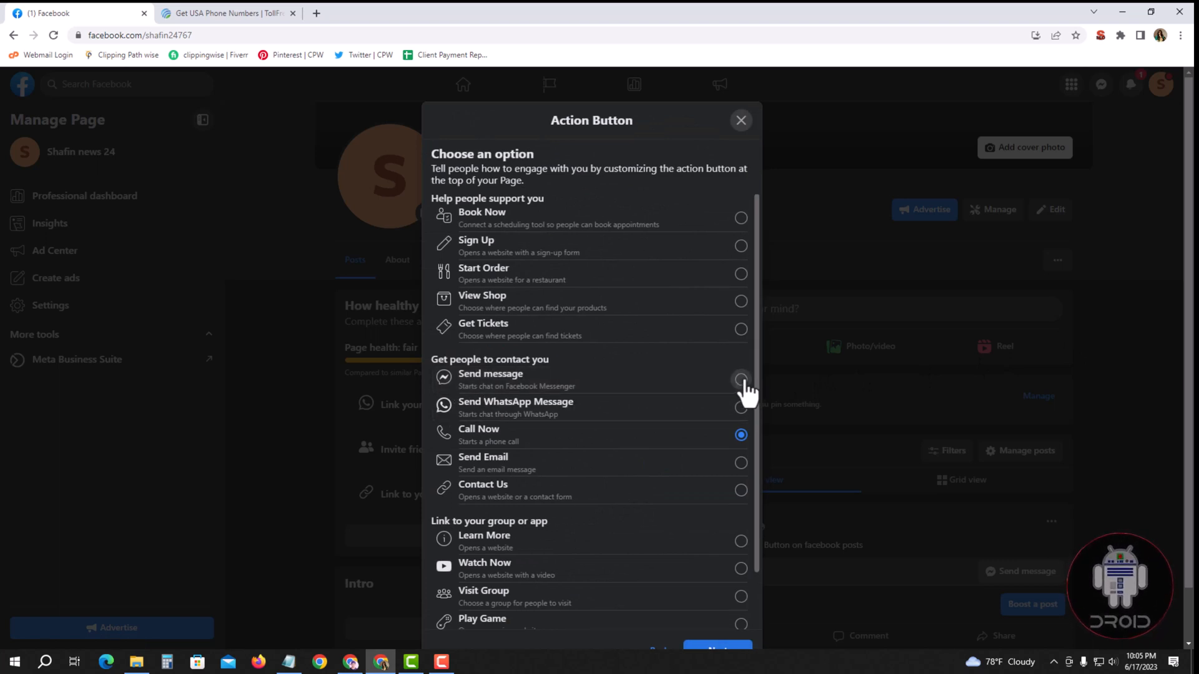
click(738, 379)
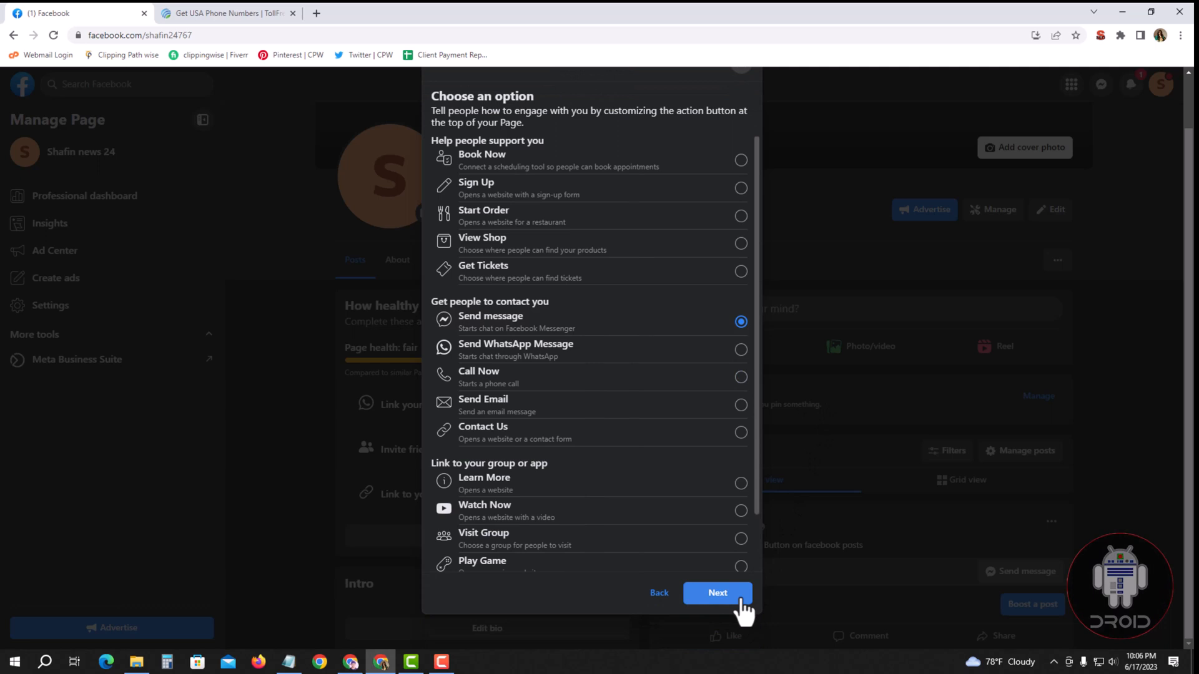
click(717, 592)
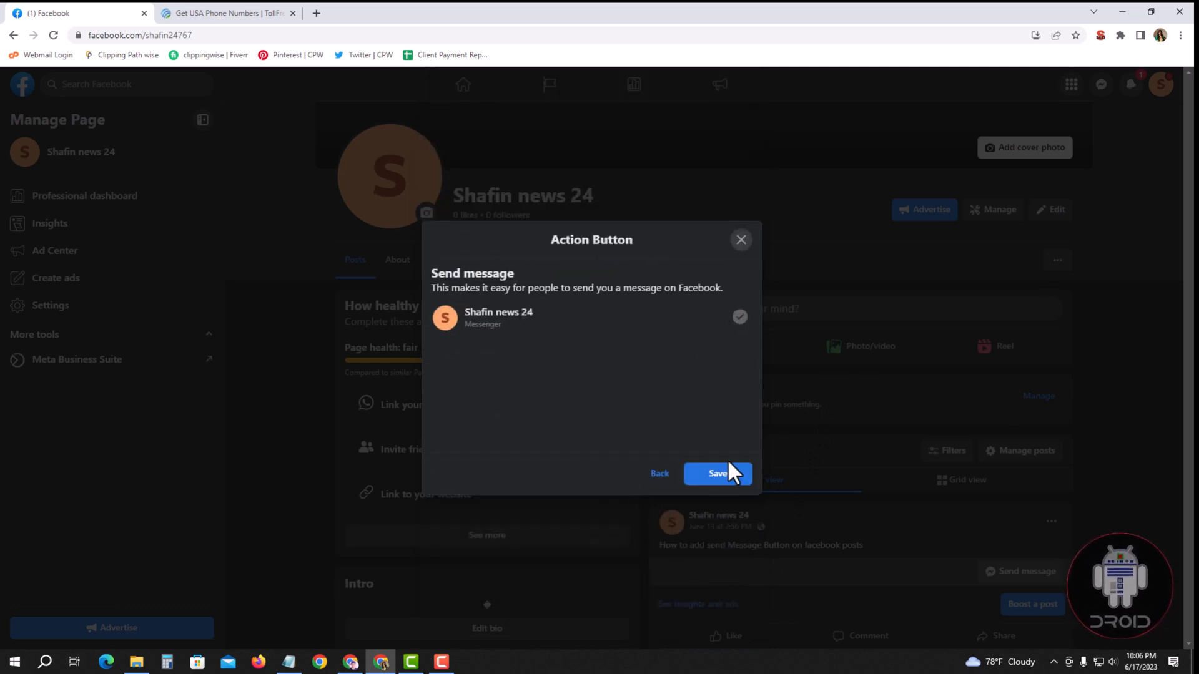
click(716, 473)
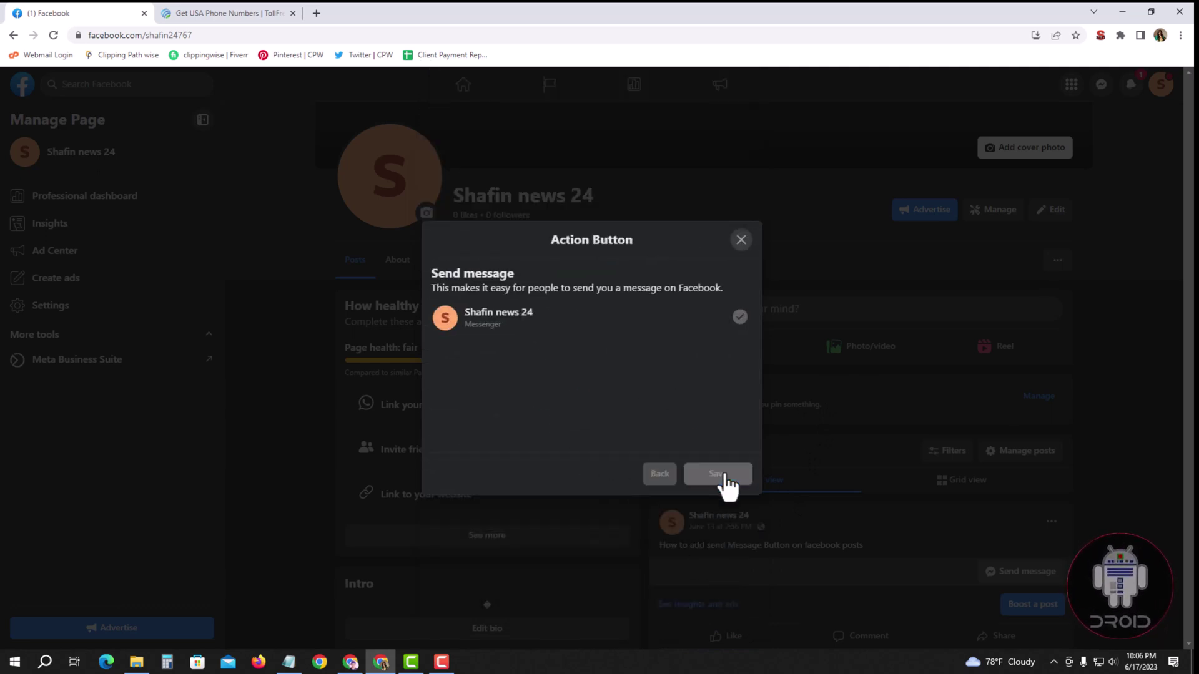
click(717, 474)
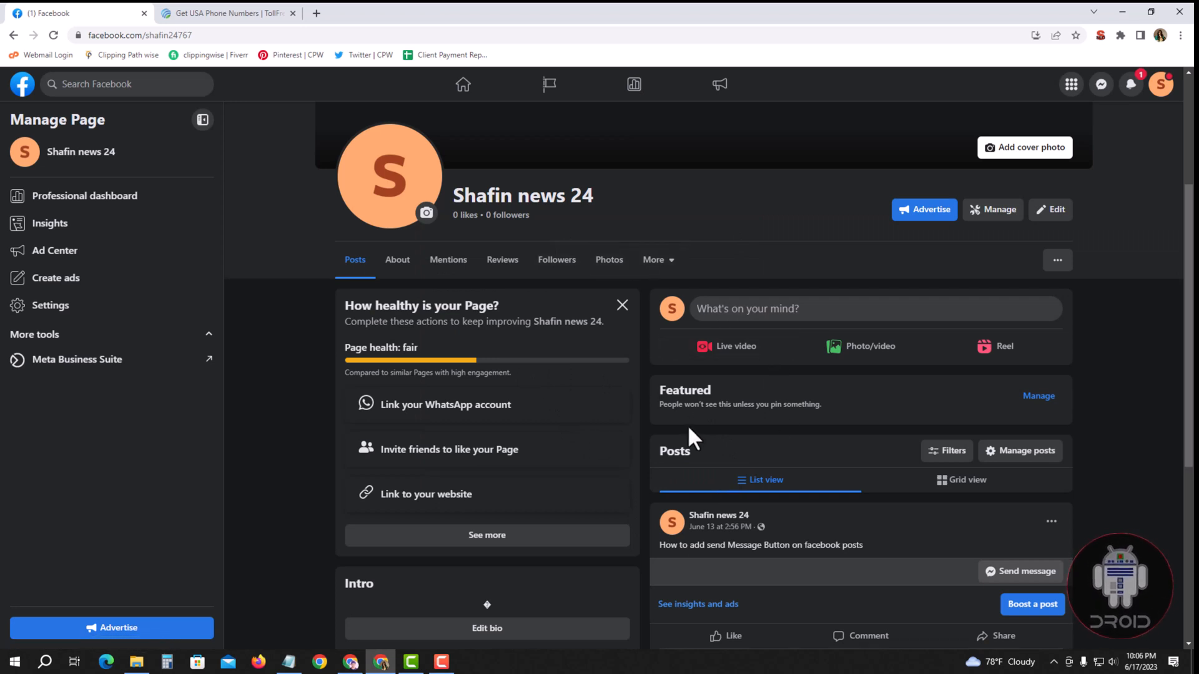